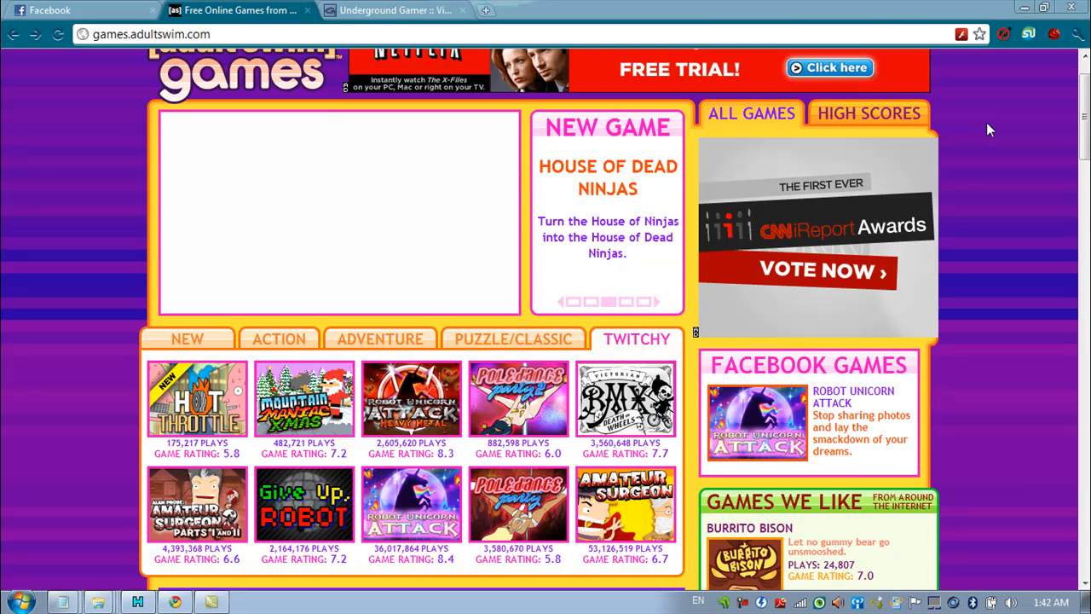
mouse_move(625, 401)
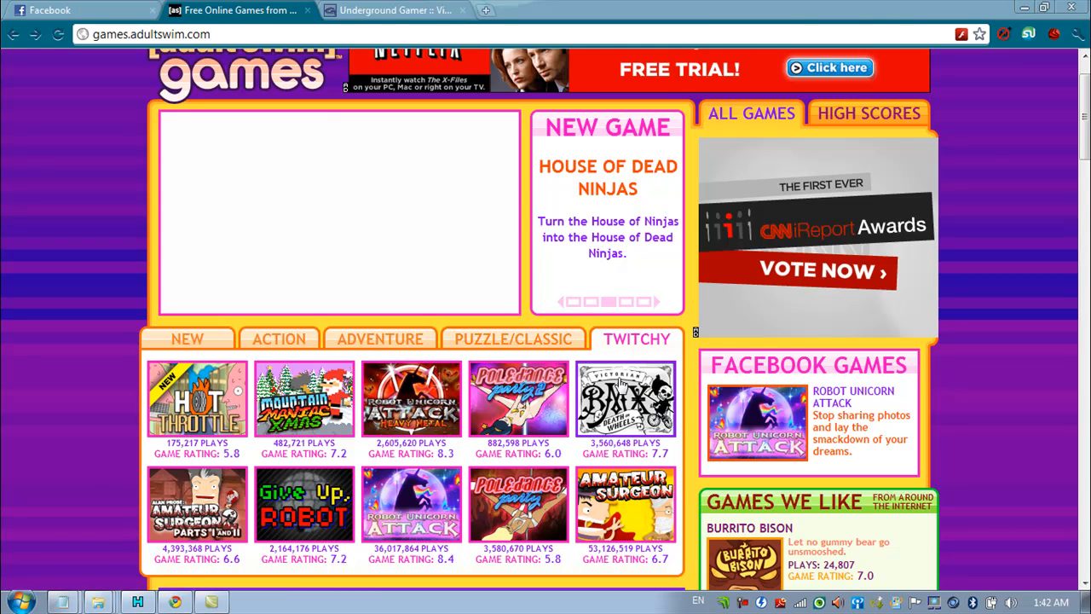
Step: Open the Victorian BMX game page from the Twitchy listing on Adult Swim Games
click(625, 399)
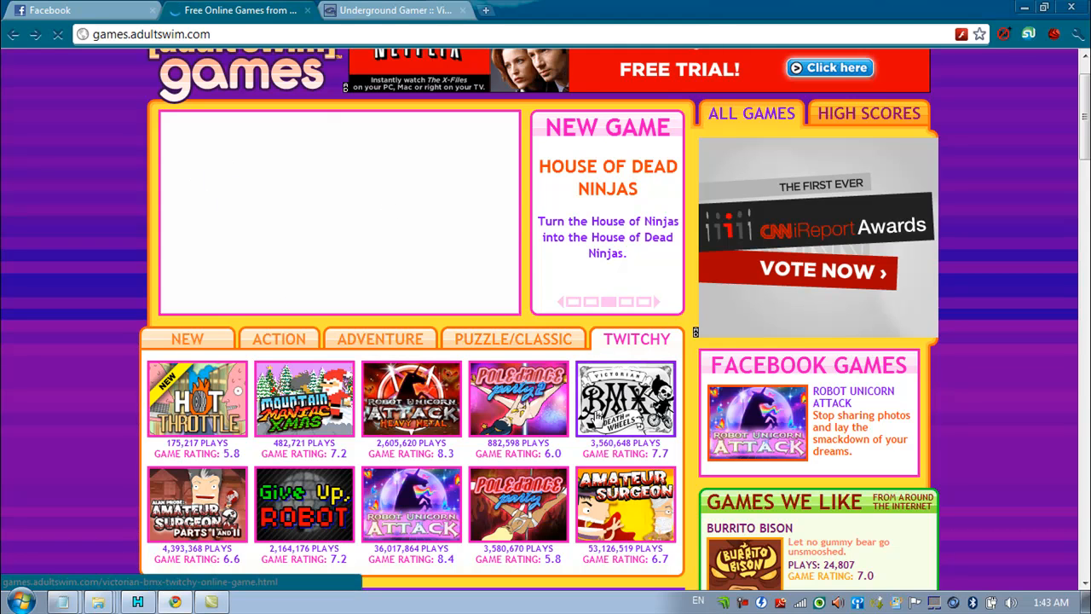
click(625, 399)
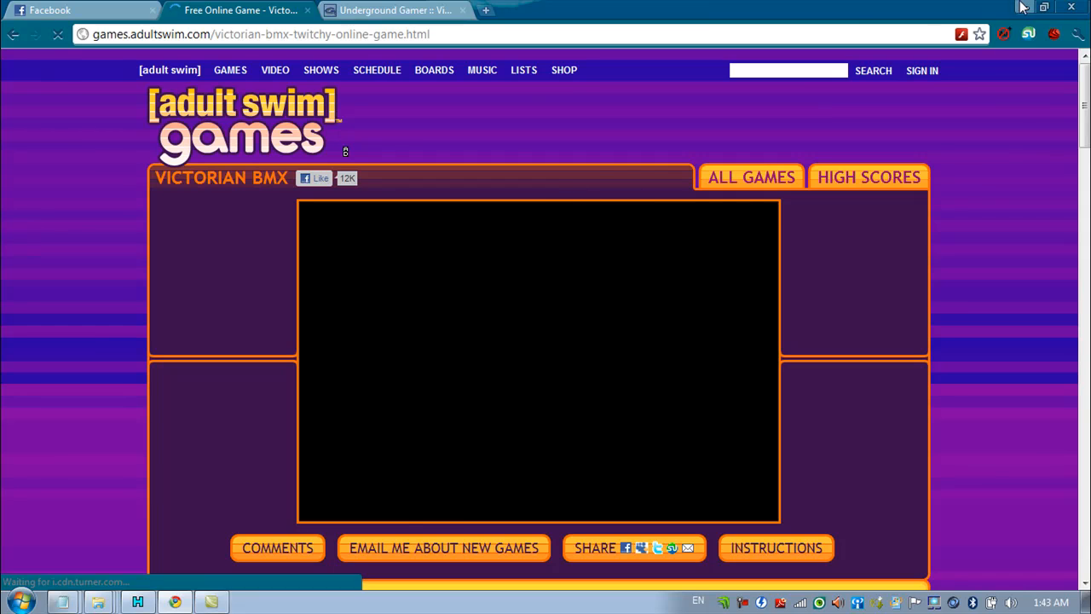
Step: Let Victorian BMX load so game.swf and config.xml are captured, then bring up Fiddler
click(1044, 7)
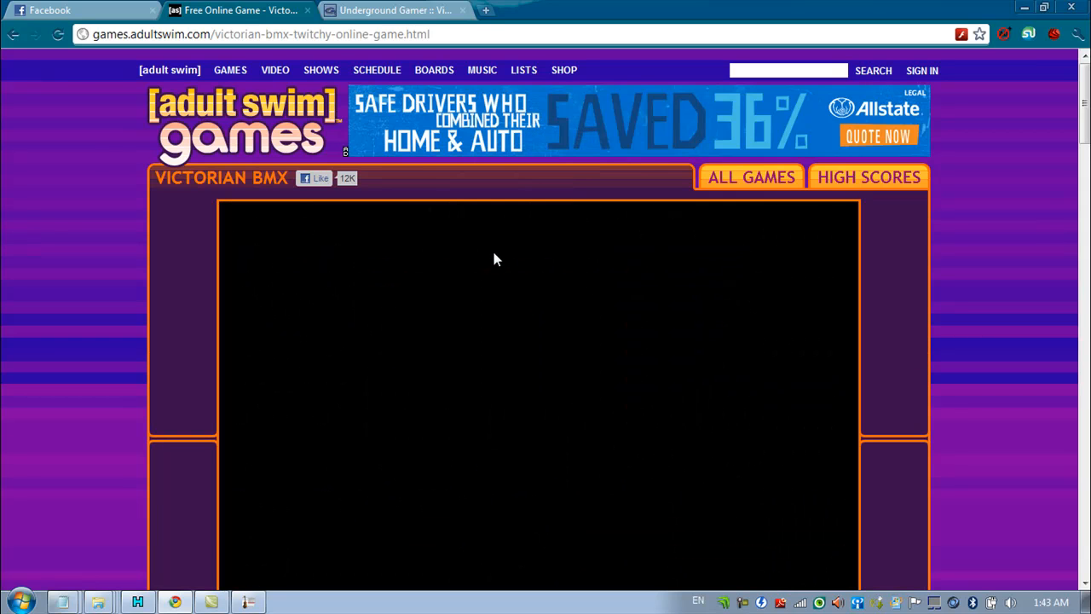
click(248, 602)
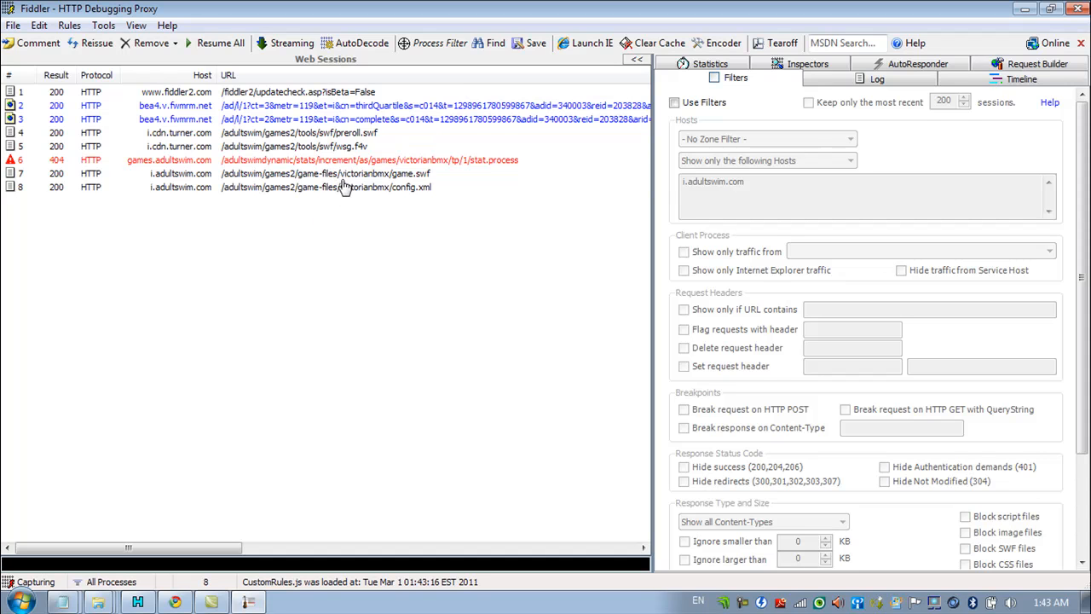
mouse_move(411, 202)
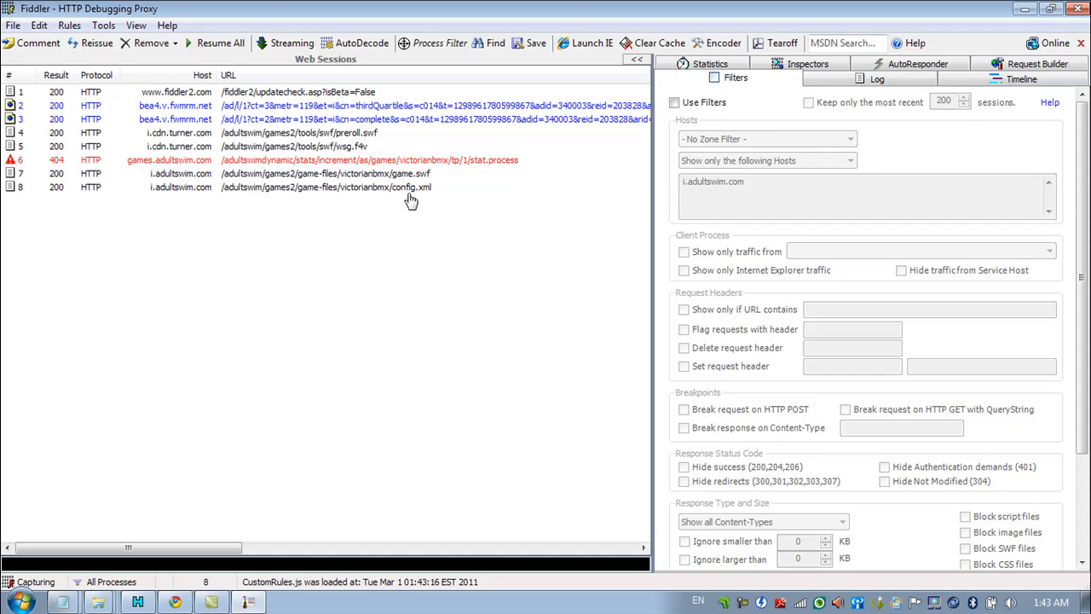
mouse_move(375, 194)
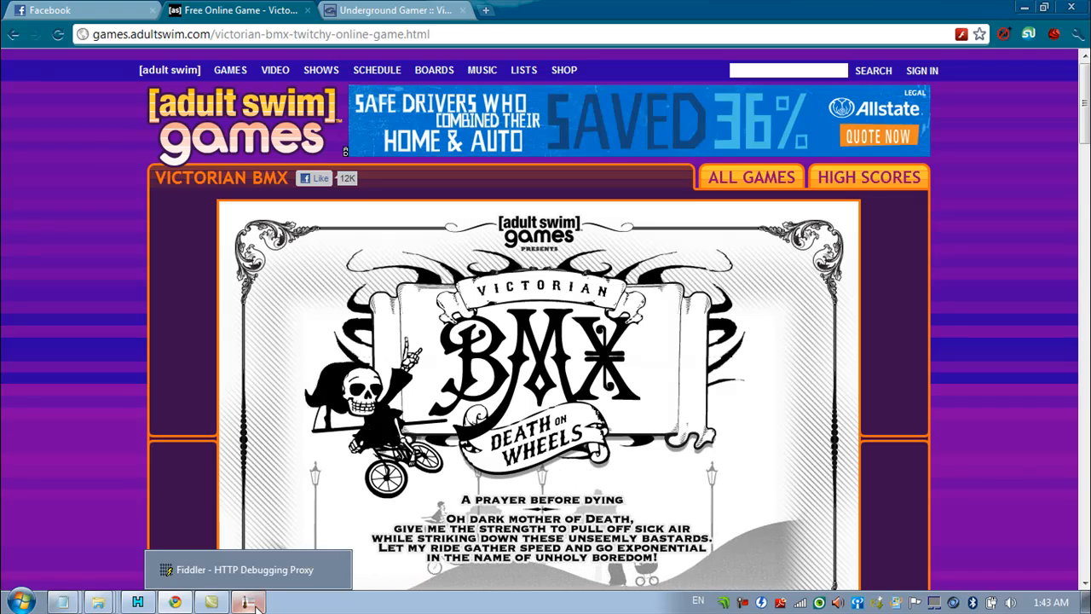
Step: Start saving the game.swf session's response body as game.swf on the Desktop
click(249, 602)
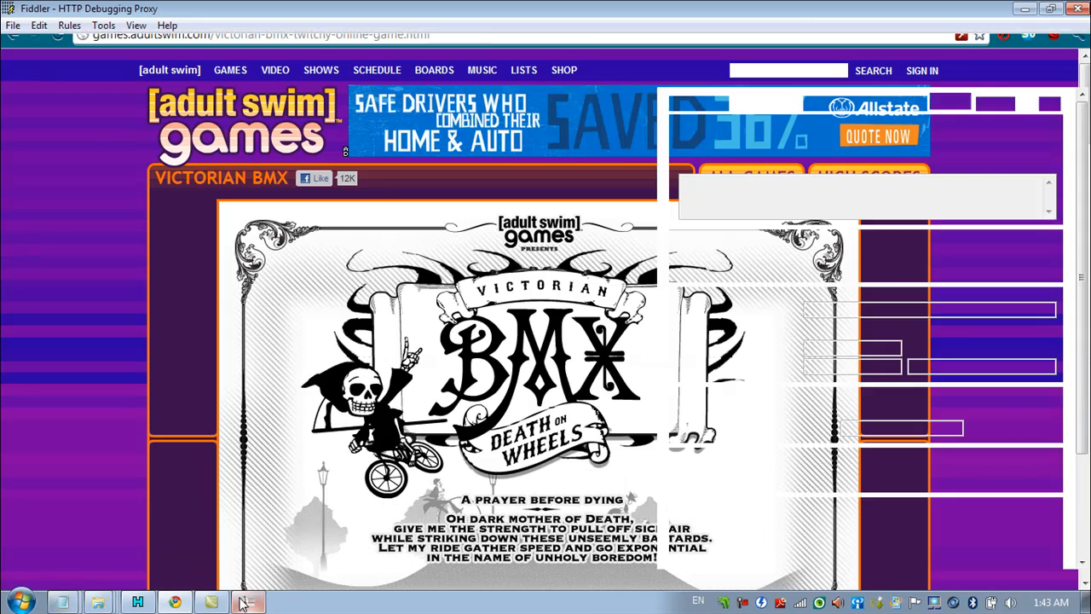
click(248, 601)
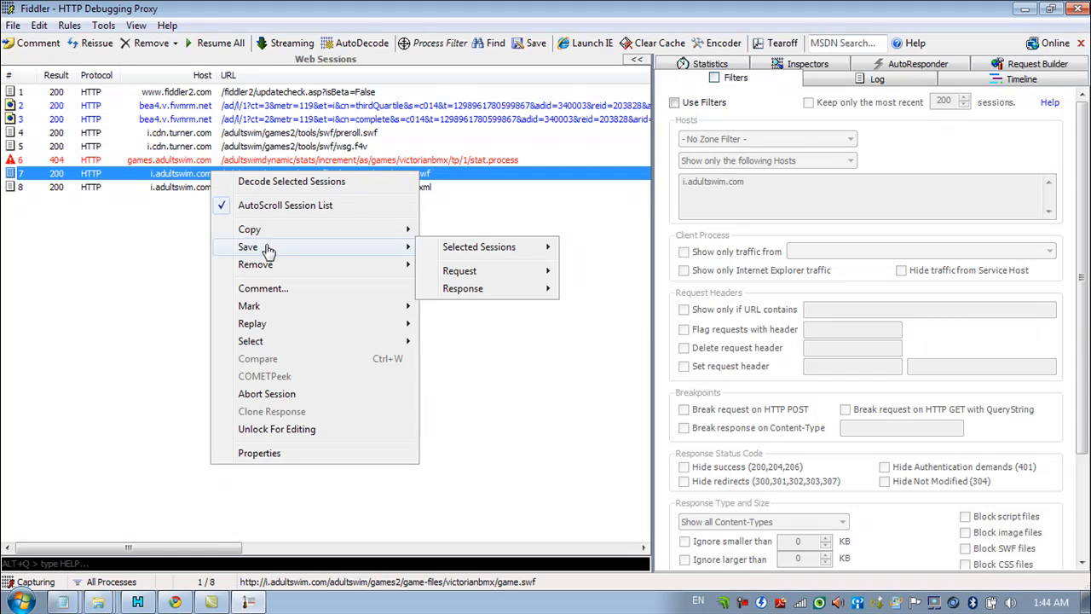
mouse_move(460, 271)
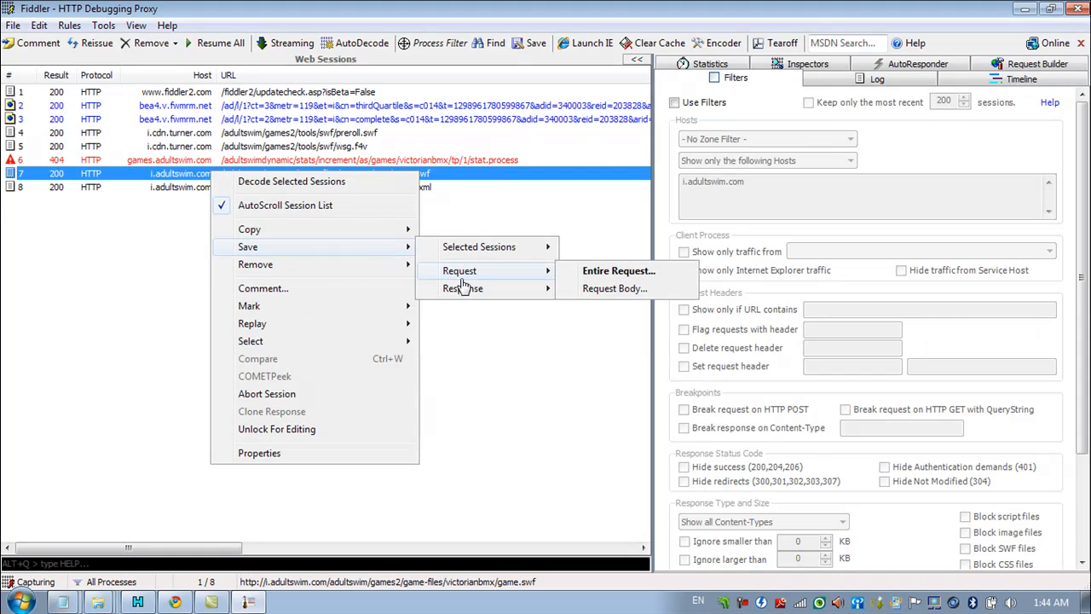
mouse_move(463, 288)
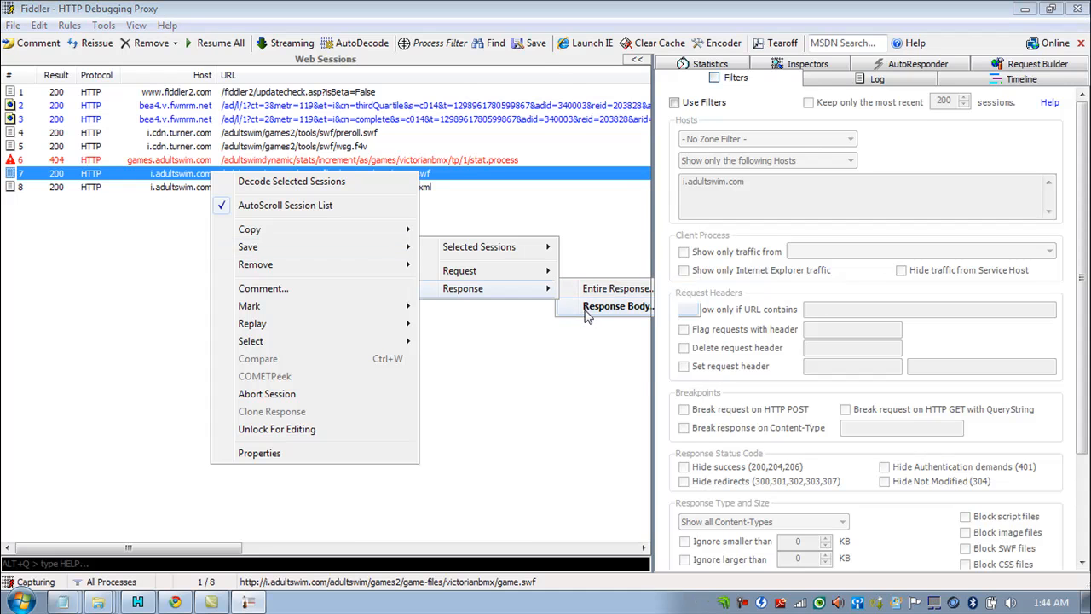
click(615, 306)
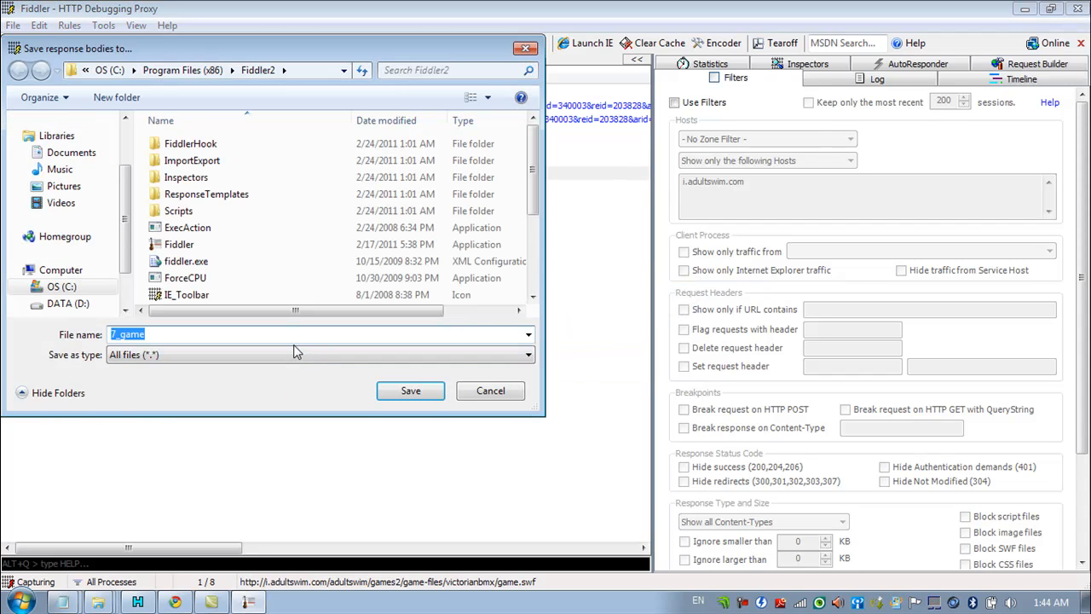
text(game.swf)
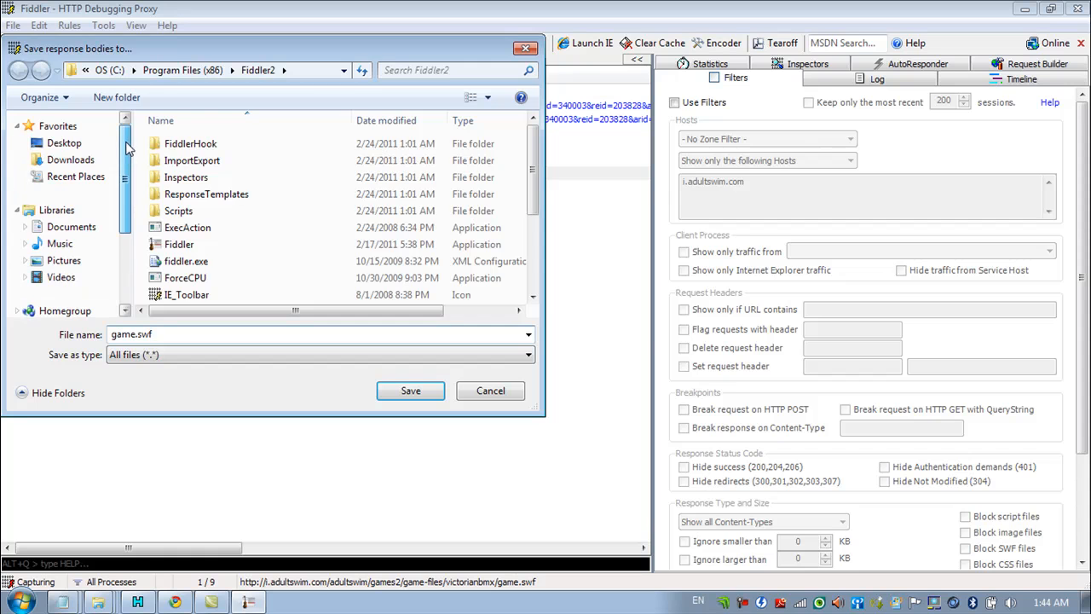
click(64, 143)
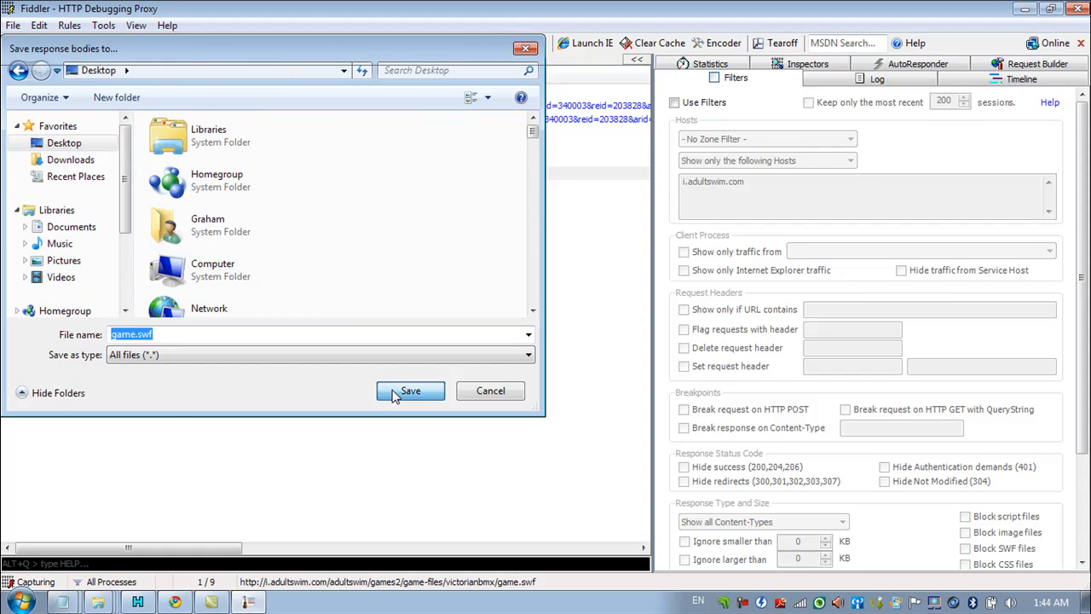
Step: Save game.swf to the Desktop and open it in Firefox
click(410, 391)
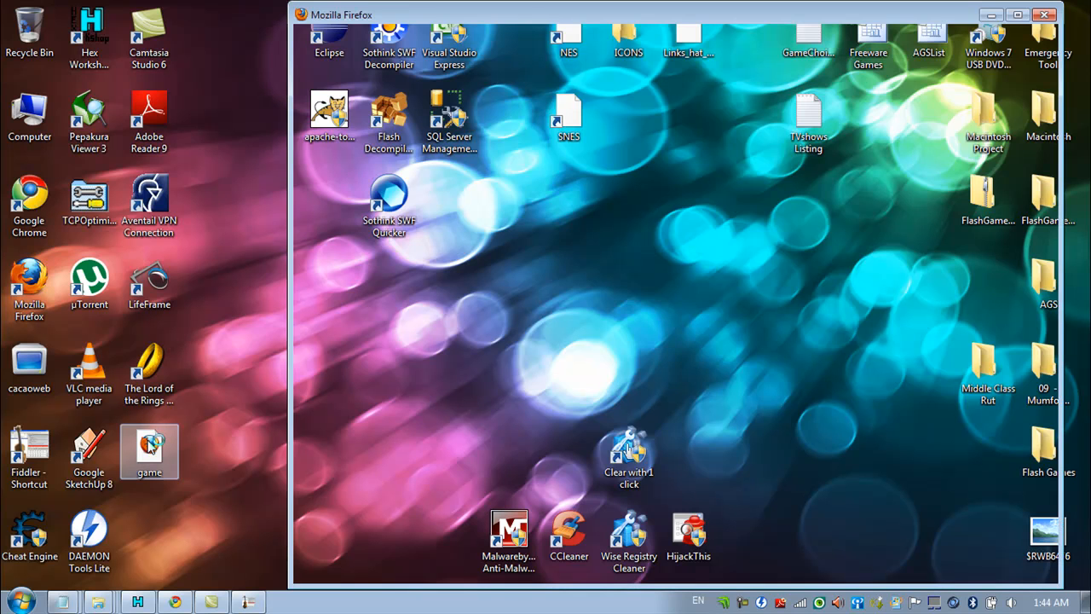
double_click(150, 450)
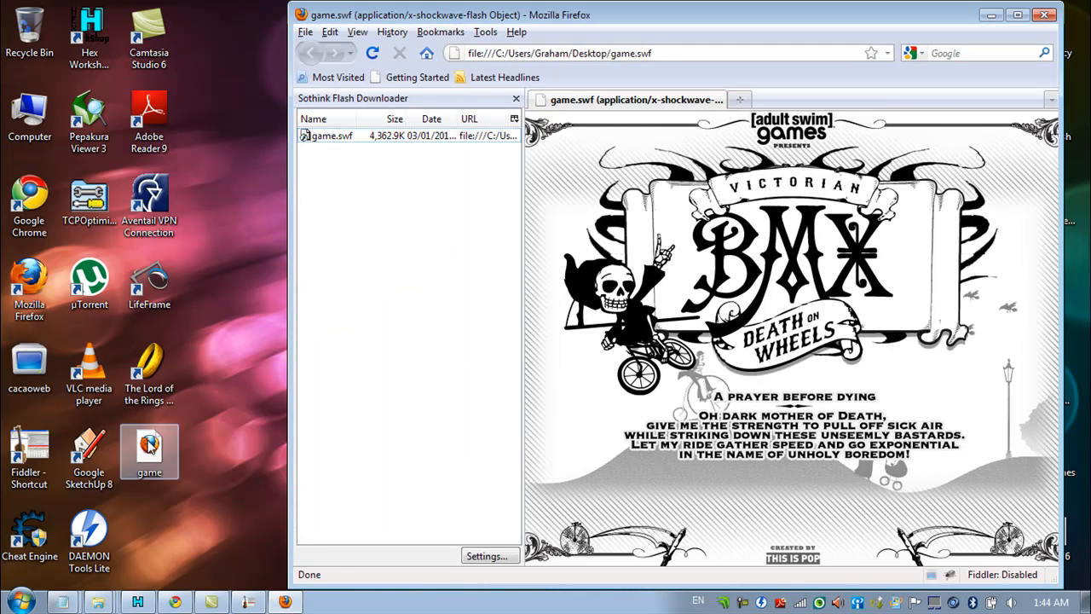
Step: Maximize Firefox to view the offline Victorian BMX title screen full-size
click(1026, 14)
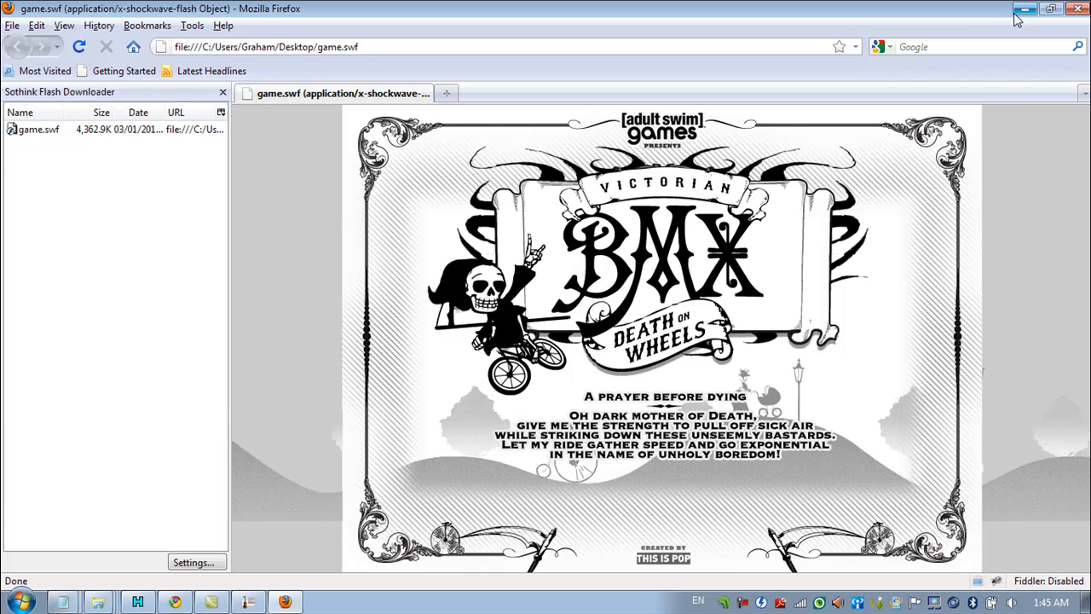
mouse_move(1024, 9)
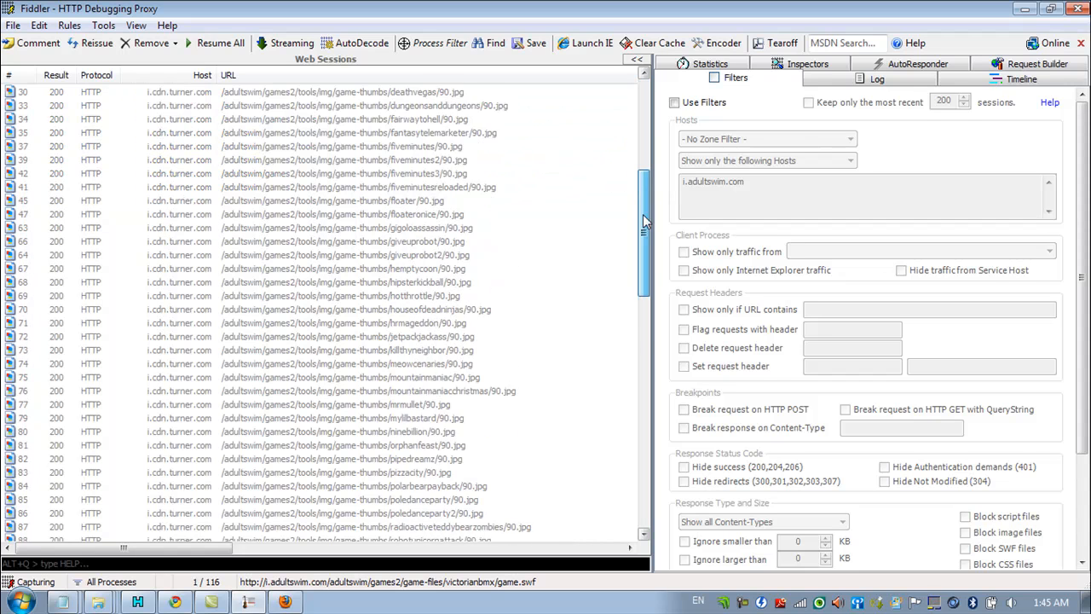
Step: Find the config.xml session and save its response body to the Desktop
scroll(down, 3)
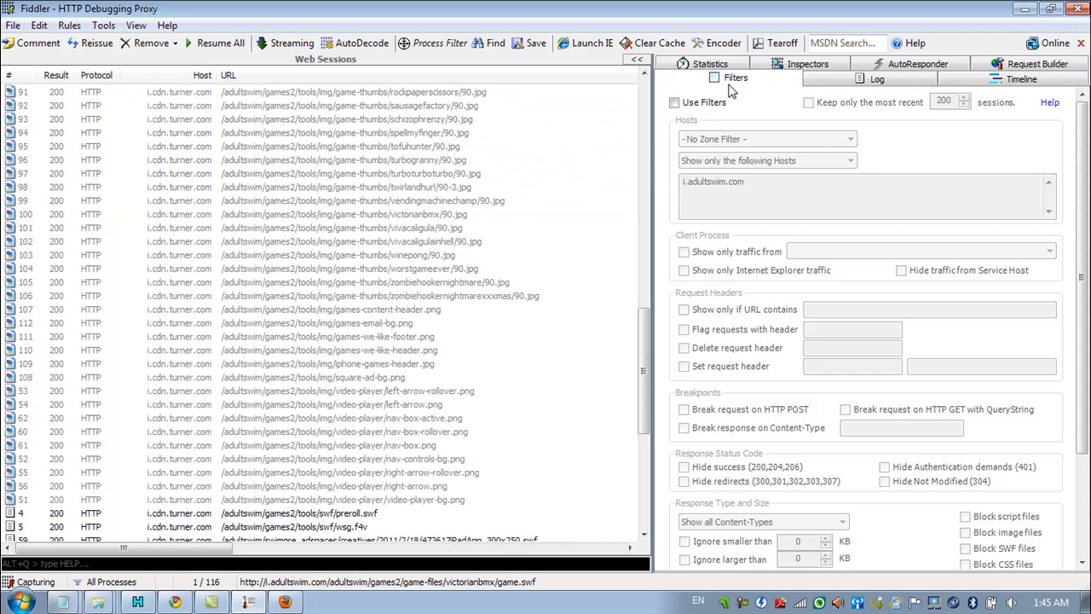
scroll(down, 3)
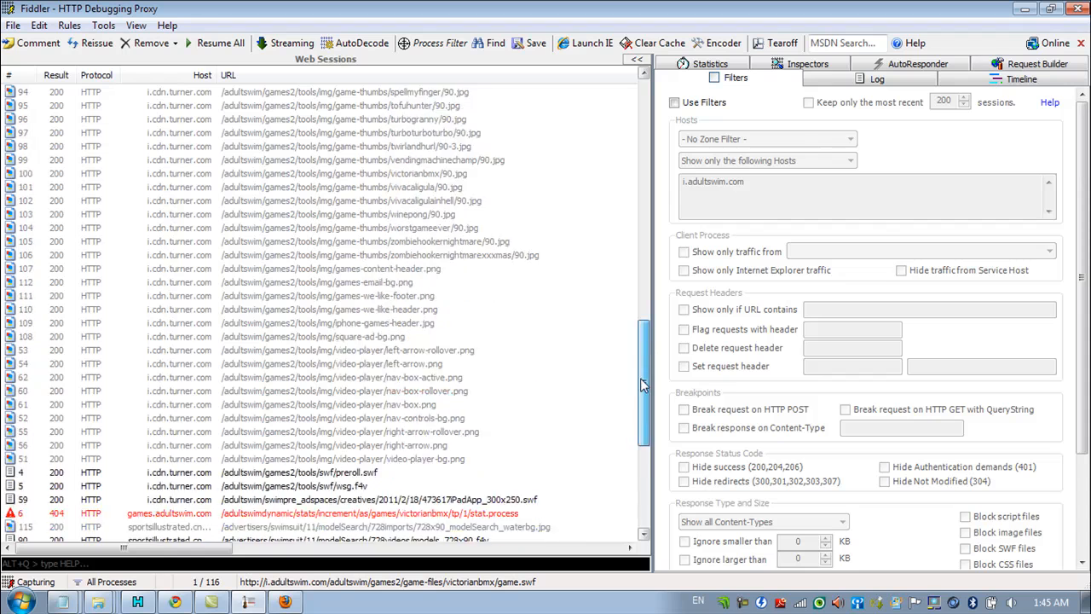
scroll(down, 3)
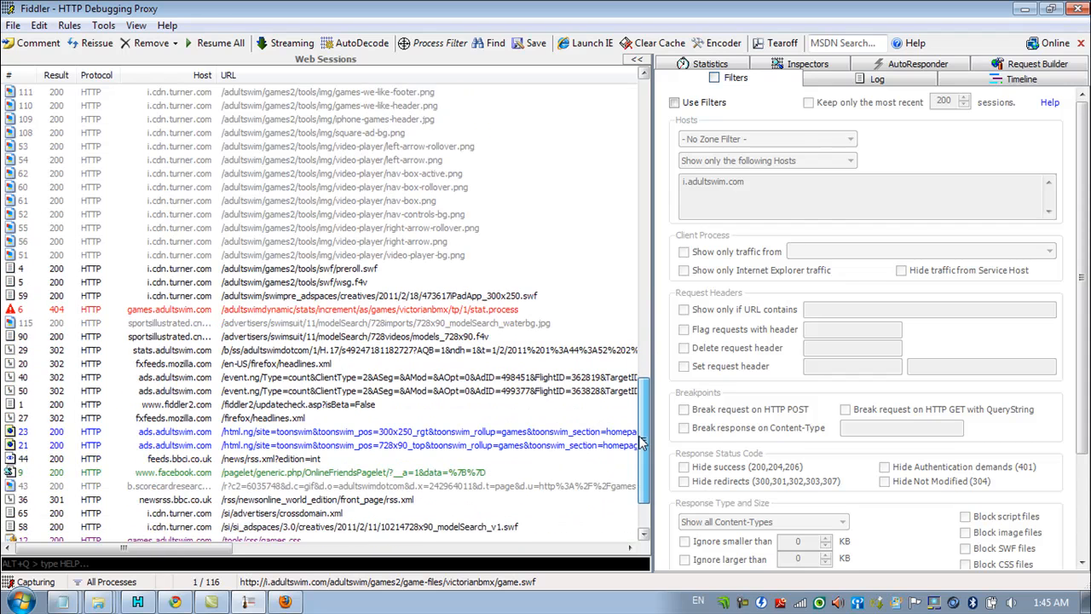
scroll(down, 3)
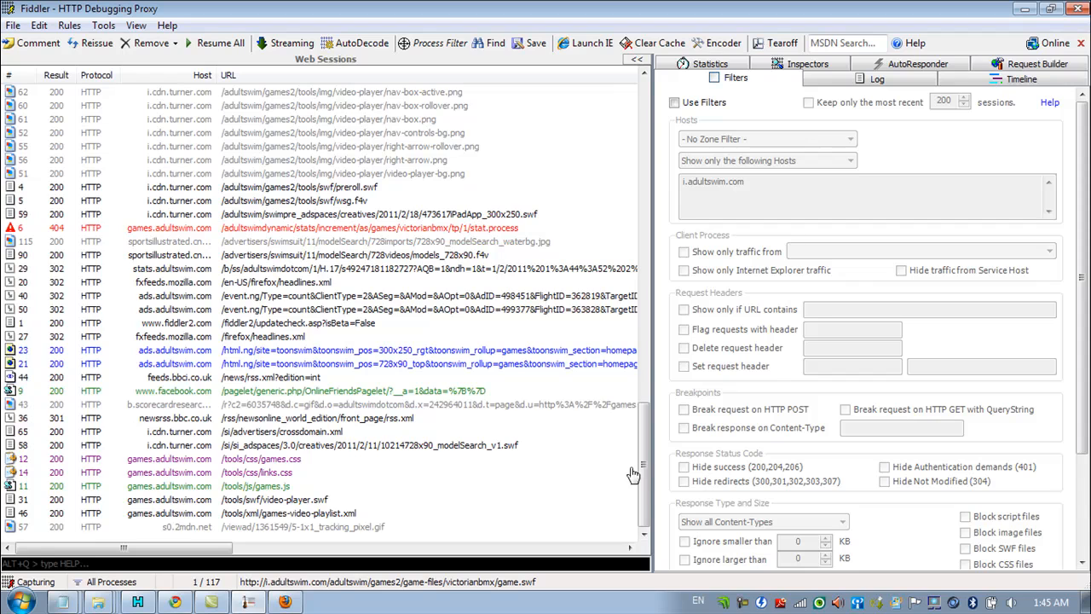
scroll(down, 3)
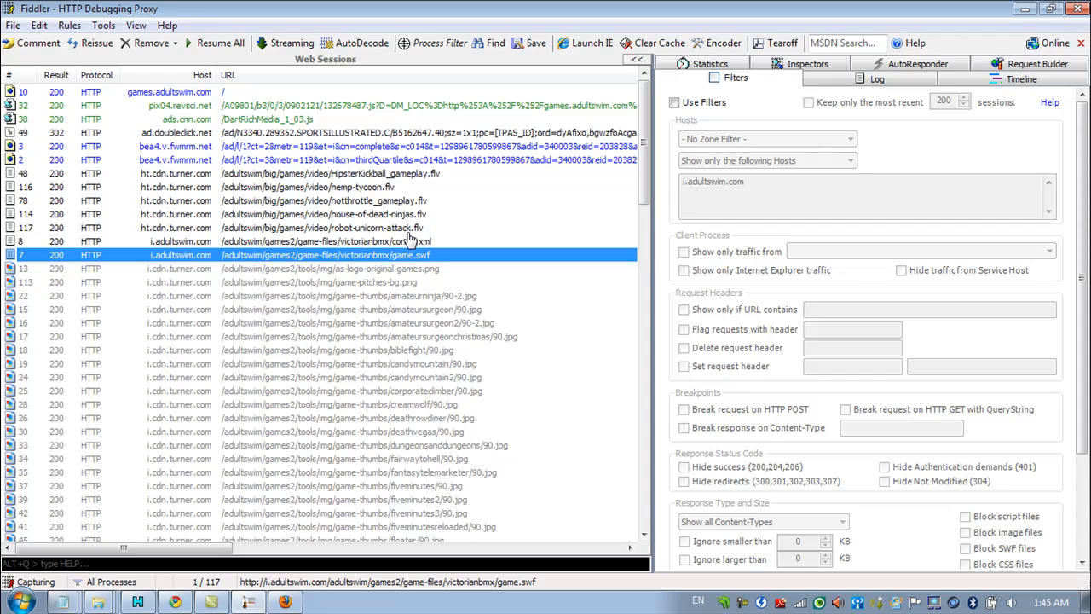
click(324, 241)
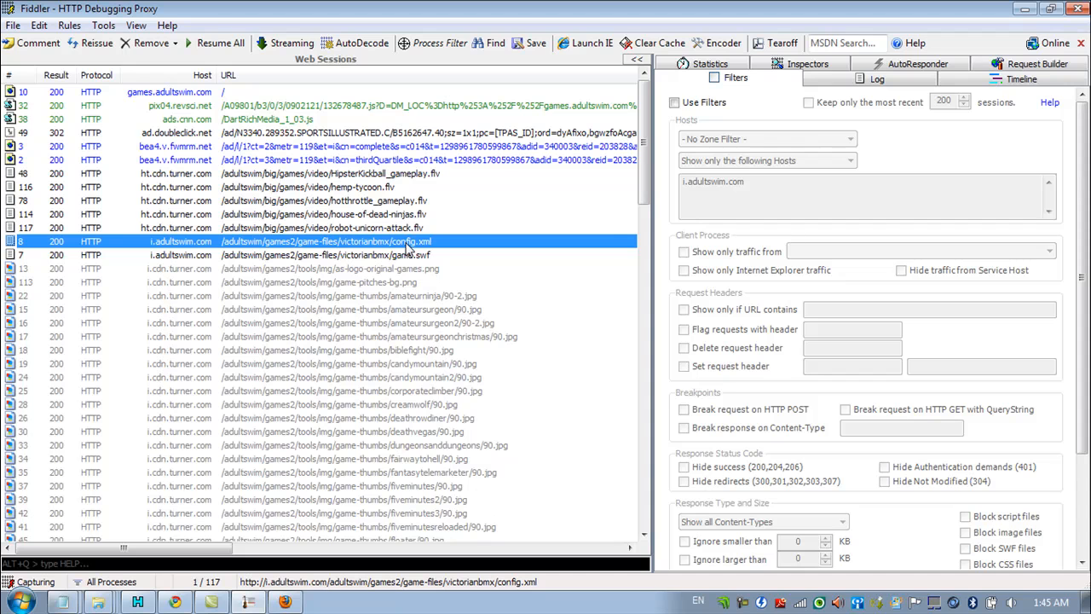
right_click(326, 241)
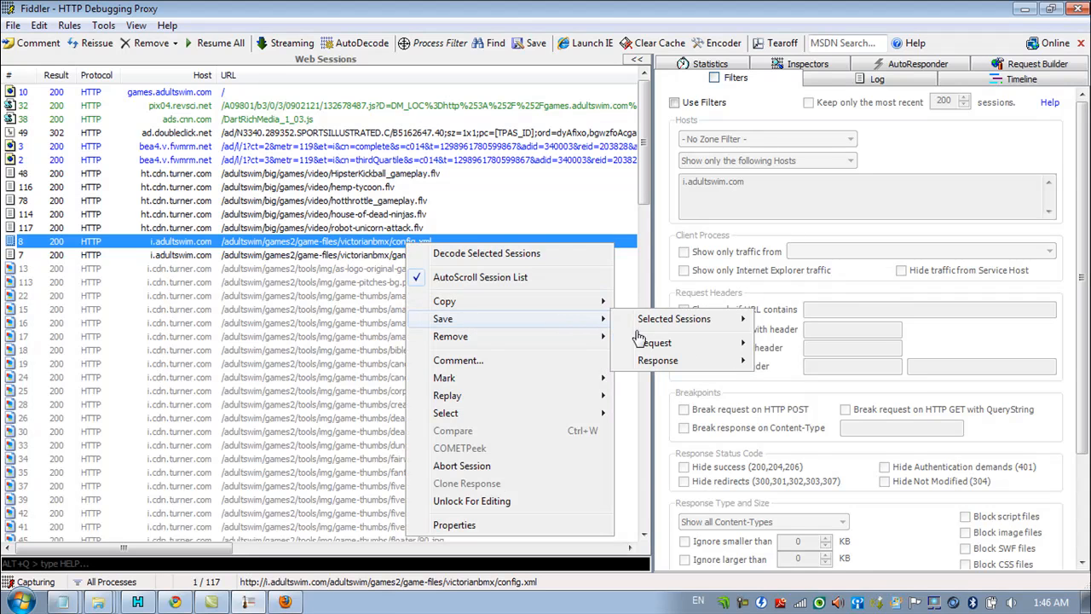
mouse_move(654, 342)
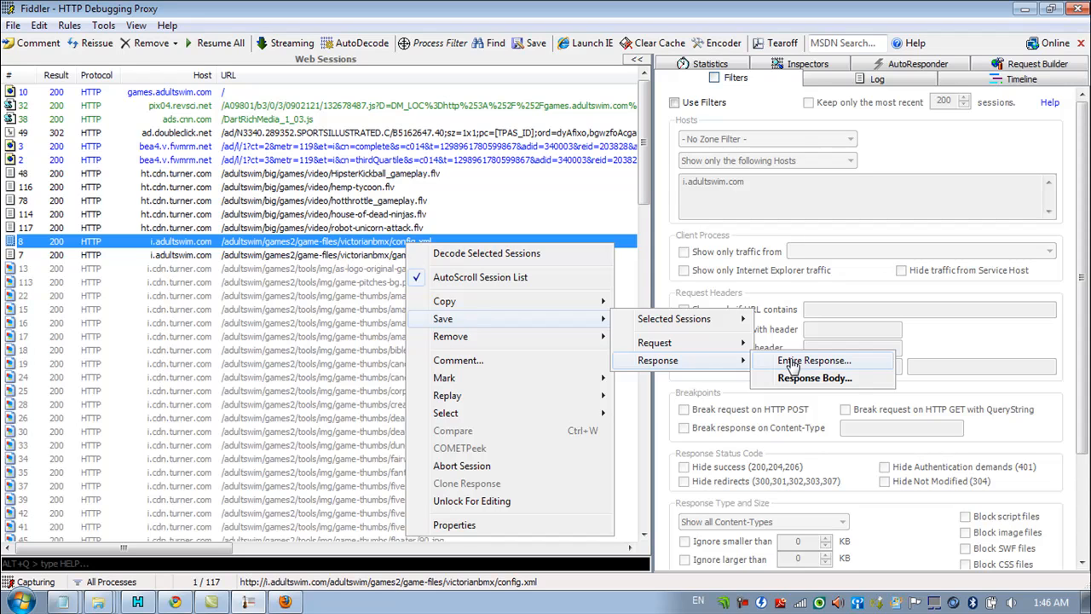
mouse_move(814, 378)
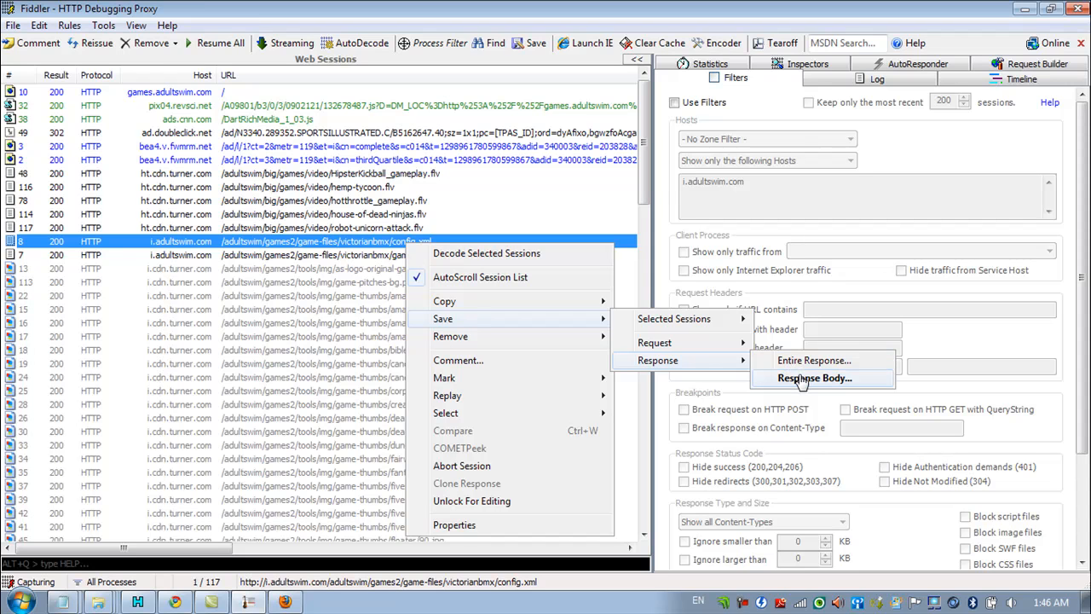
click(815, 378)
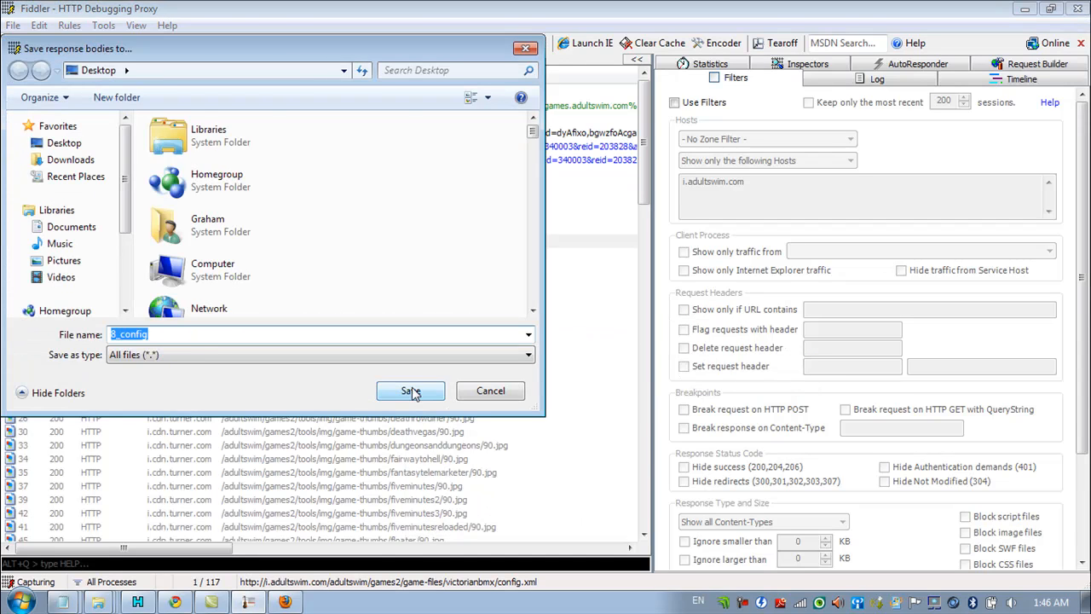
click(410, 391)
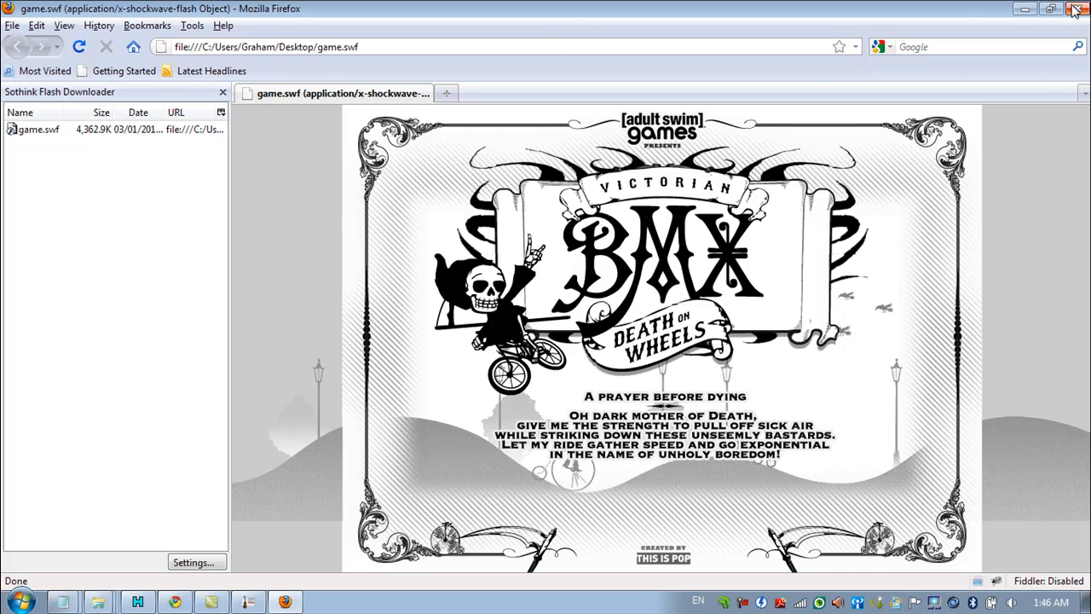
Step: Close the Firefox window running the local game.swf test
click(1075, 9)
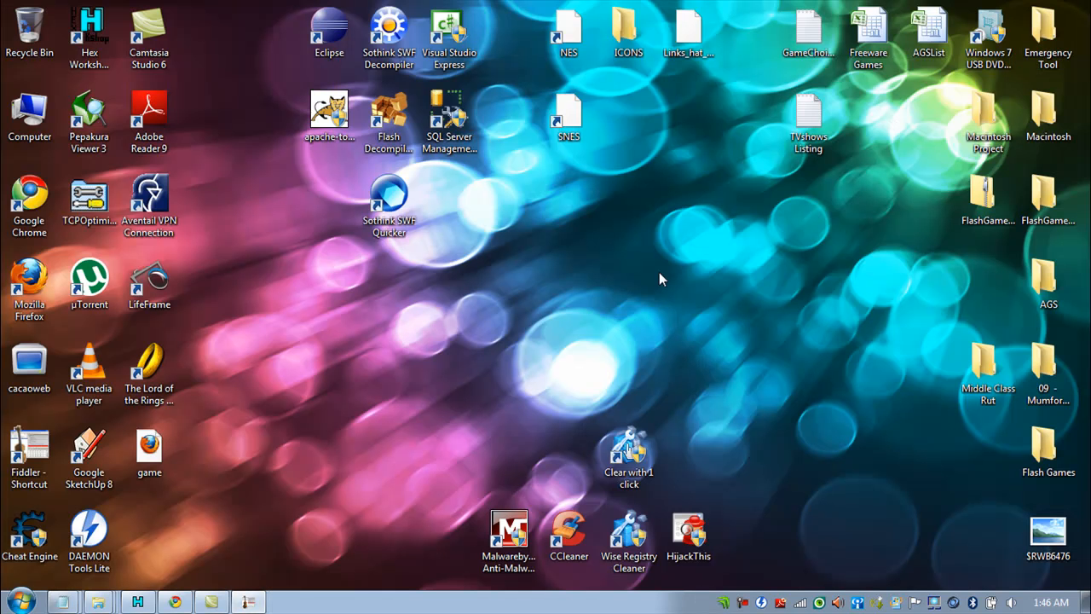
mouse_move(296, 232)
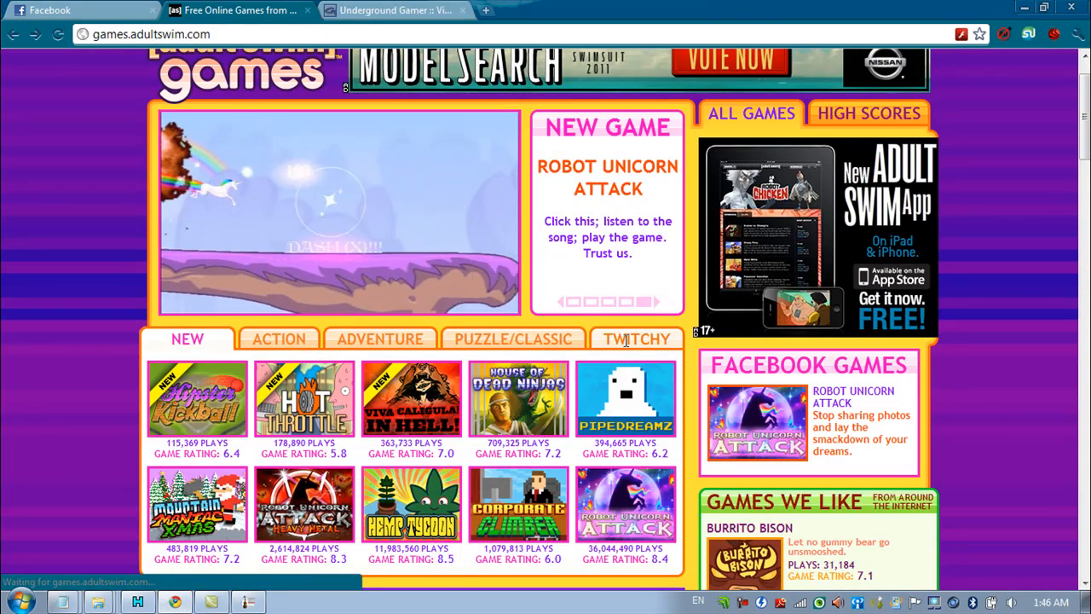
Step: Reopen the Victorian BMX game page on Adult Swim Games and let the advert load
click(636, 339)
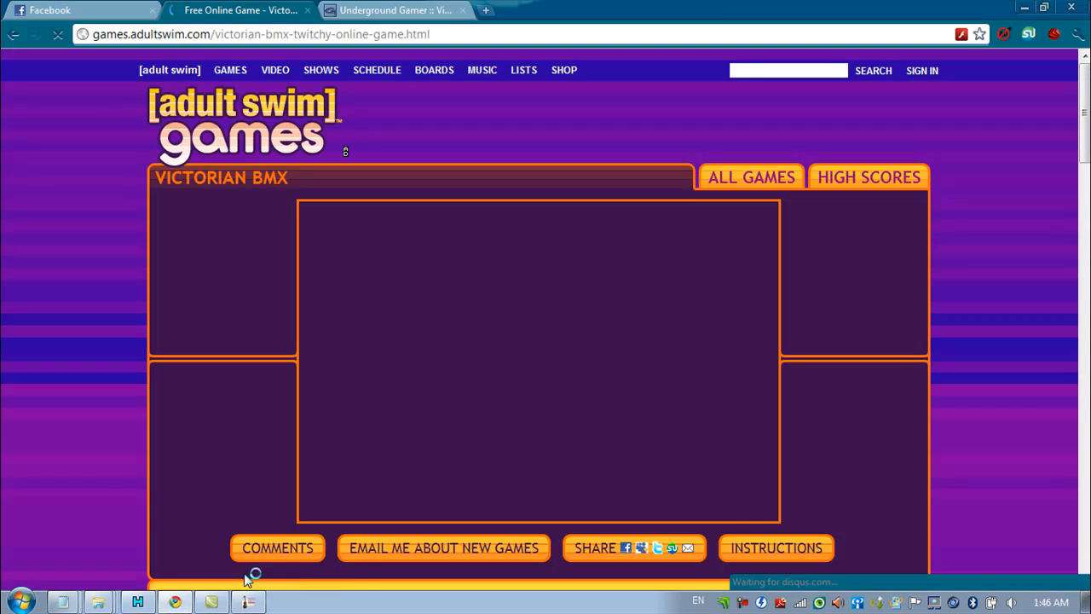
mouse_move(431, 499)
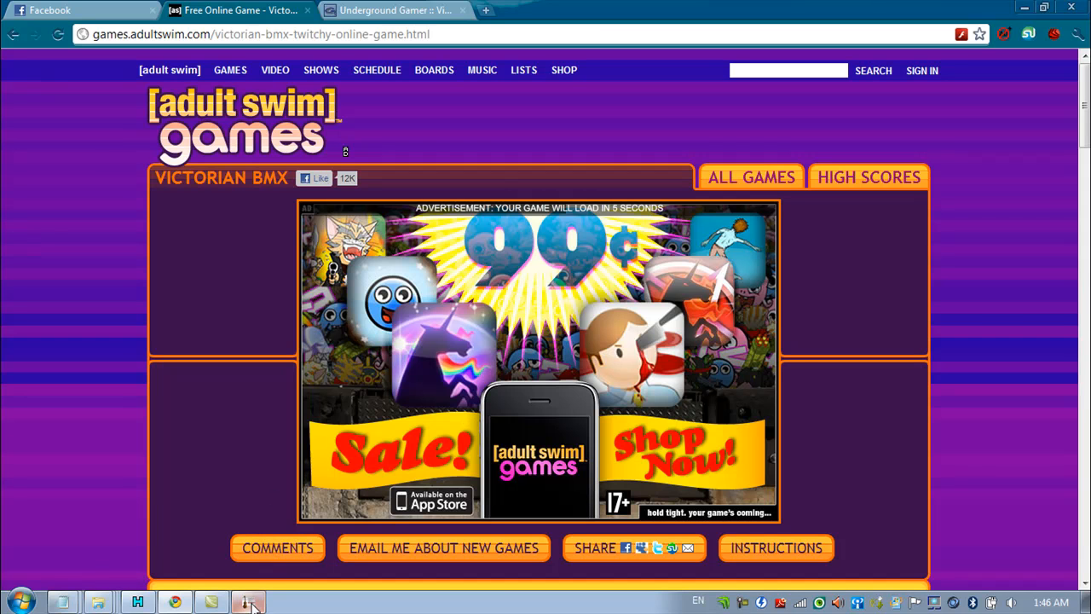
Step: Switch to Fiddler and remove all captured sessions
click(248, 602)
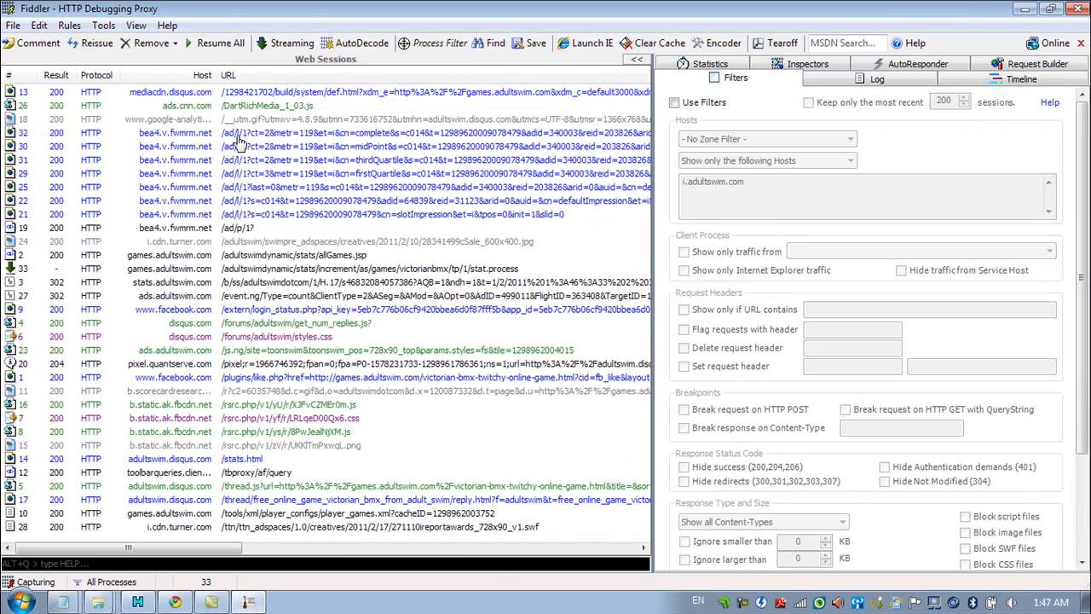
click(151, 43)
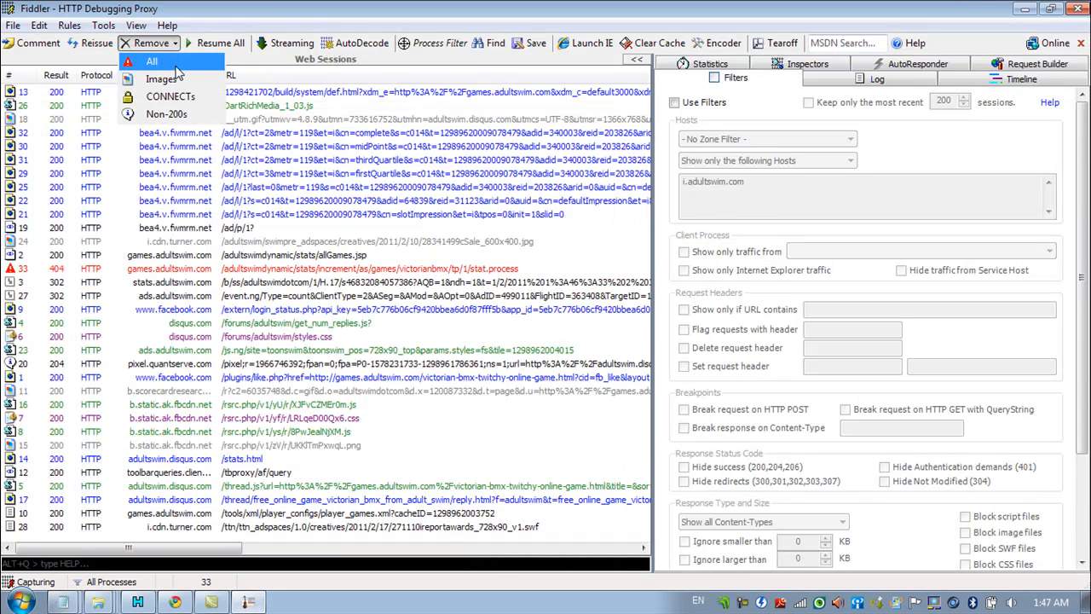
click(152, 60)
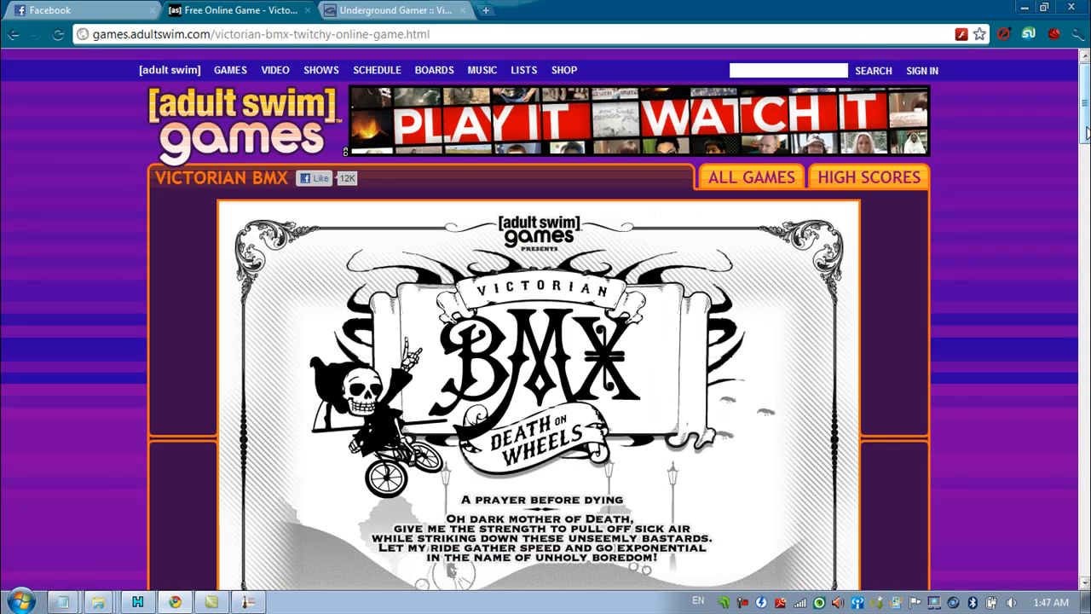
Step: Ride Victorian BMX Level 1-1 in the Deathwish Way location
scroll(down, 3)
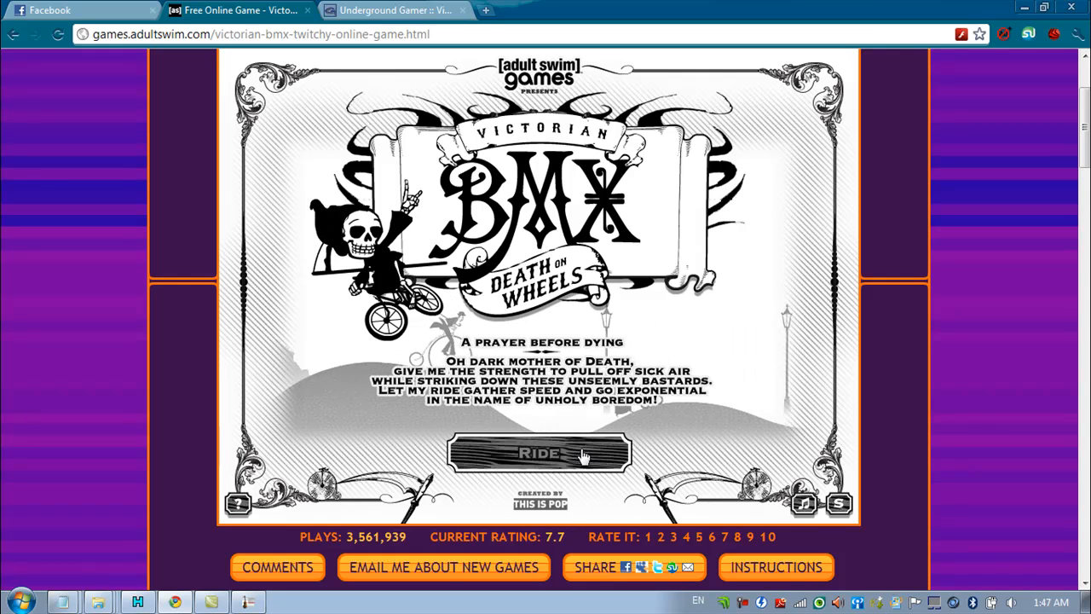
click(538, 453)
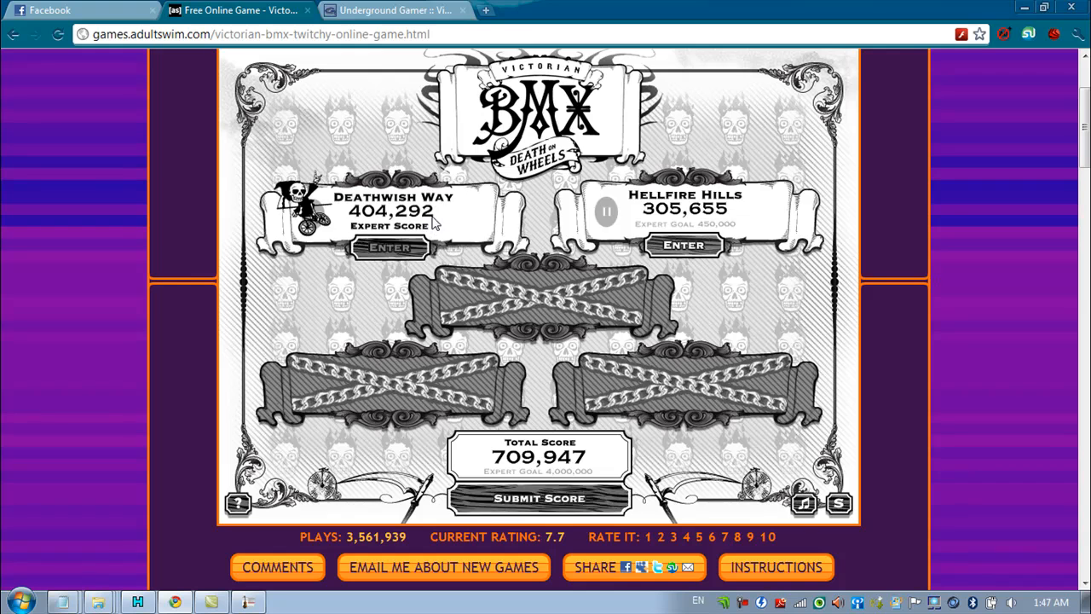
click(390, 247)
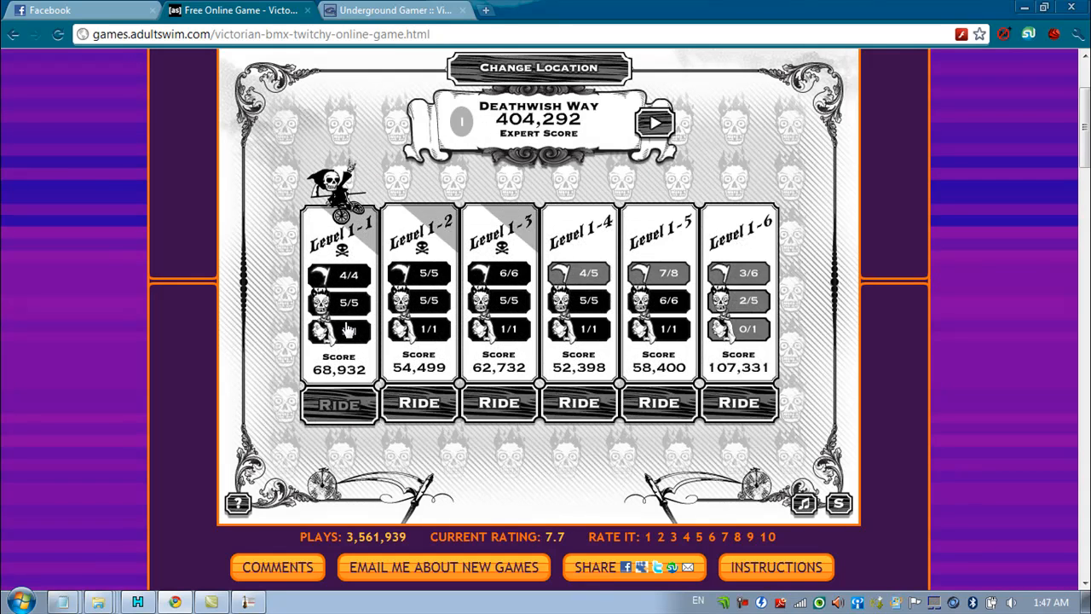
click(339, 402)
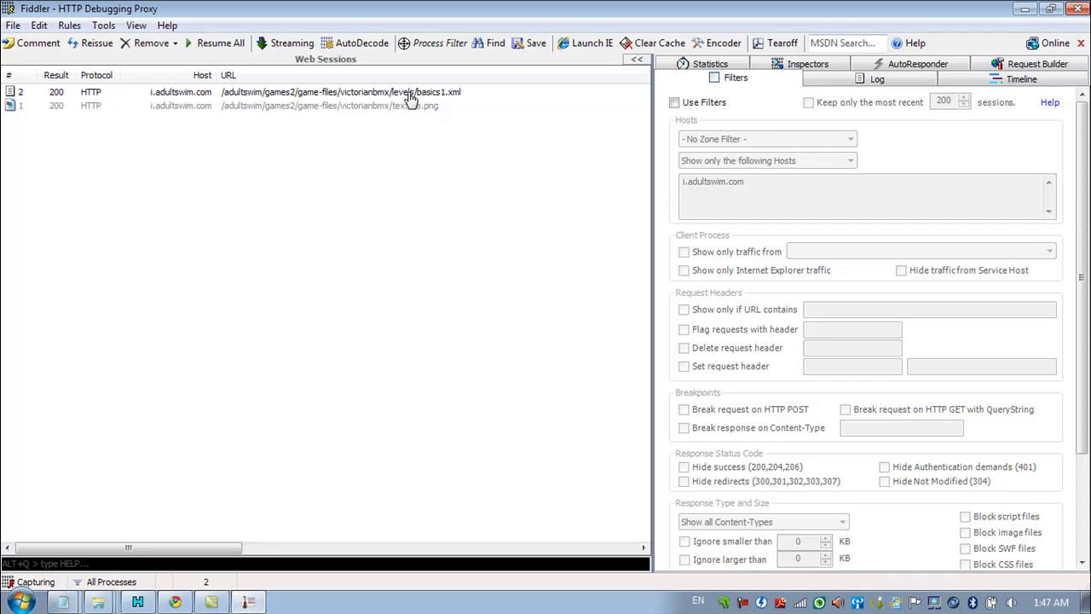
mouse_move(418, 103)
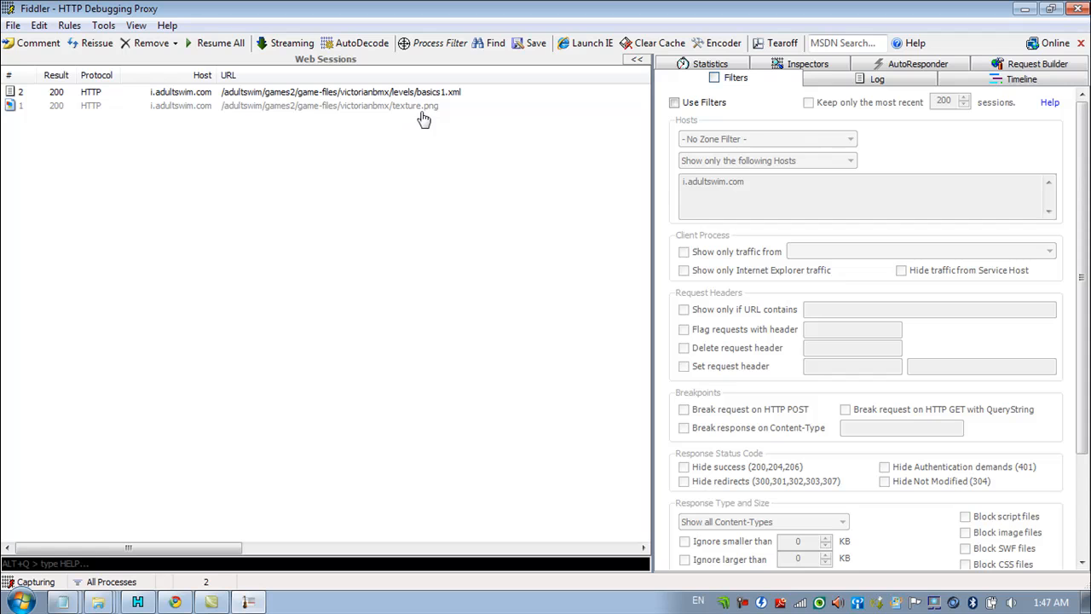
mouse_move(439, 101)
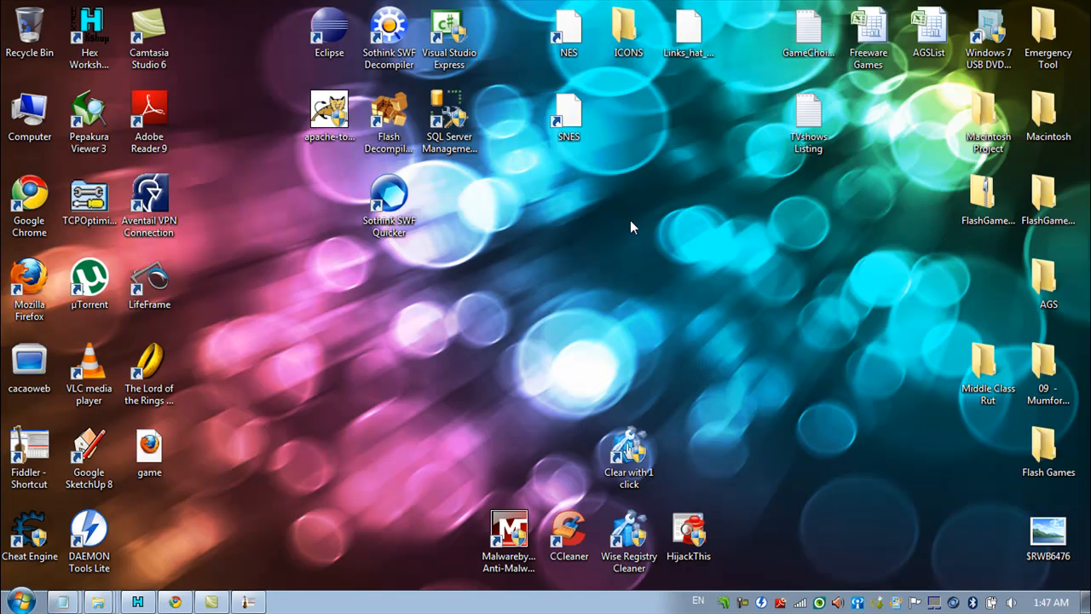
Step: Open Flash Games > Victorian BMX and launch Sothink SWF Decompiler
click(150, 448)
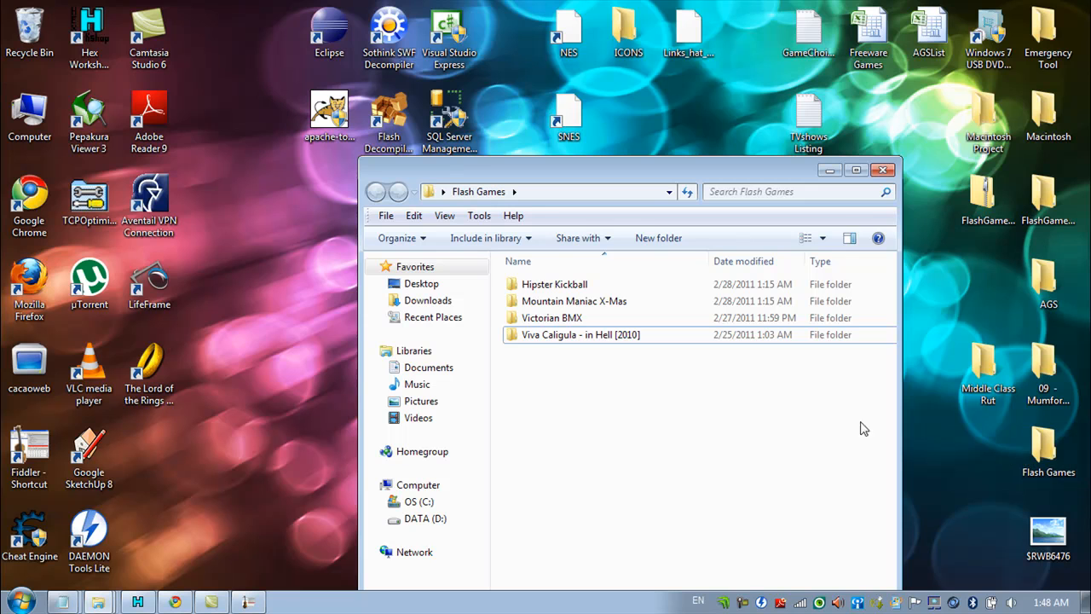
click(552, 317)
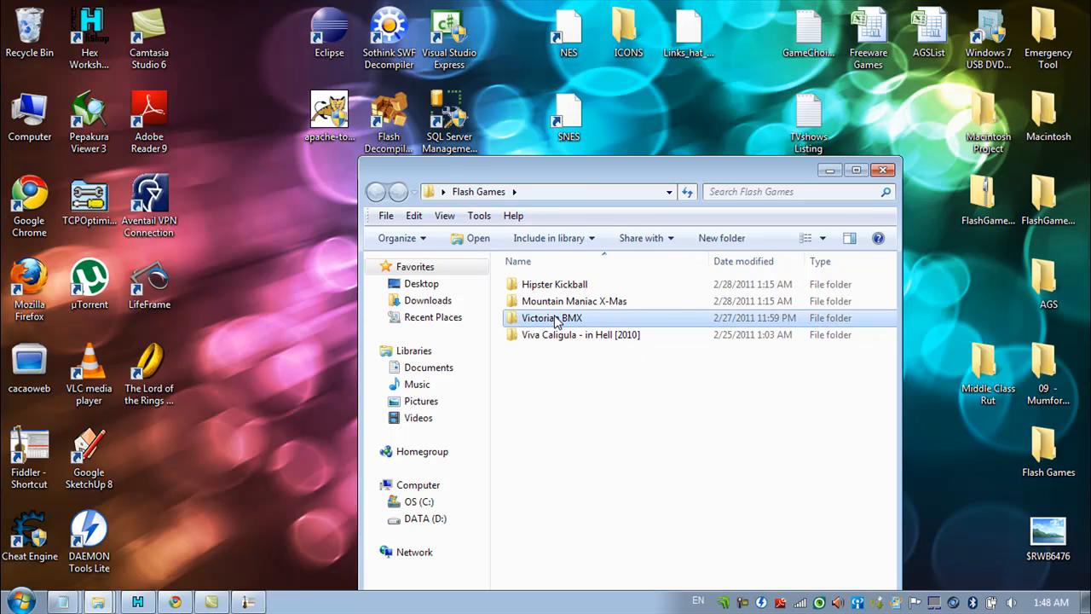
double_click(551, 318)
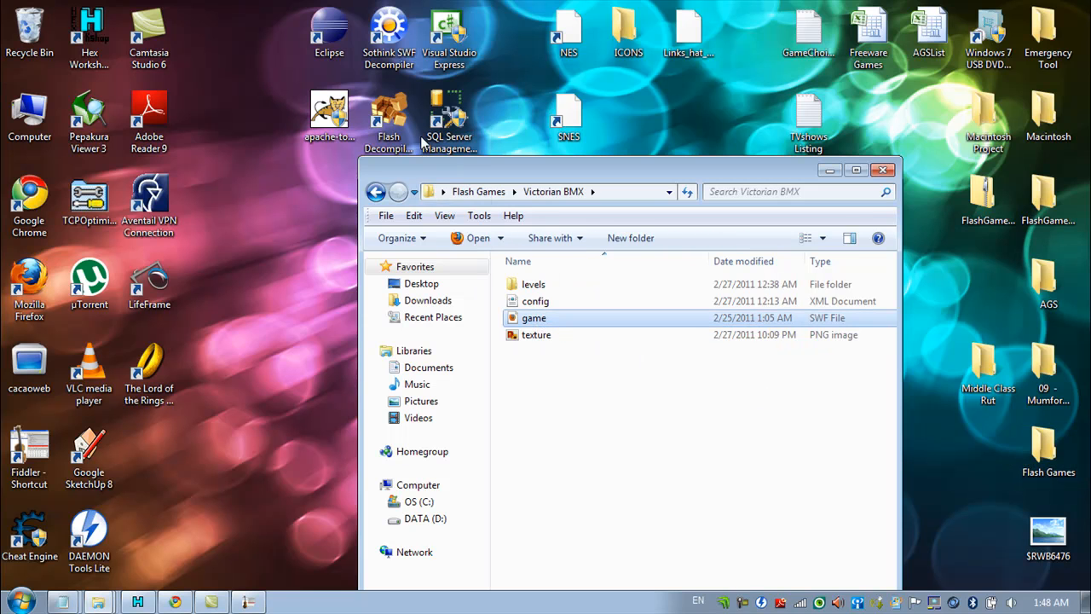
click(389, 34)
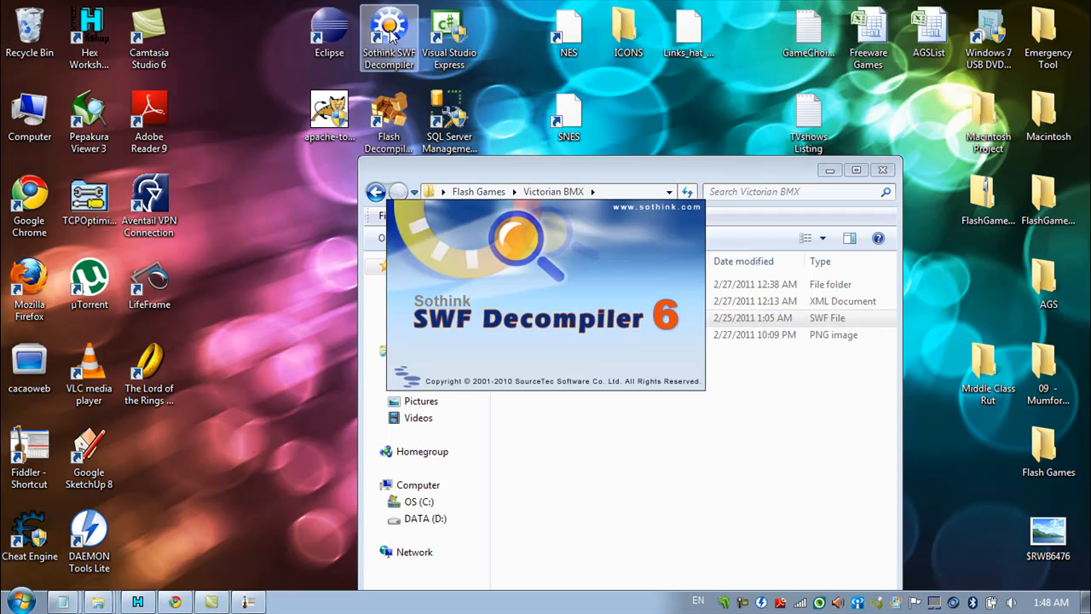
Step: Preview game.swf in the decompiler, clicking RIDE then ENTER to reach Deathwish Way
click(389, 34)
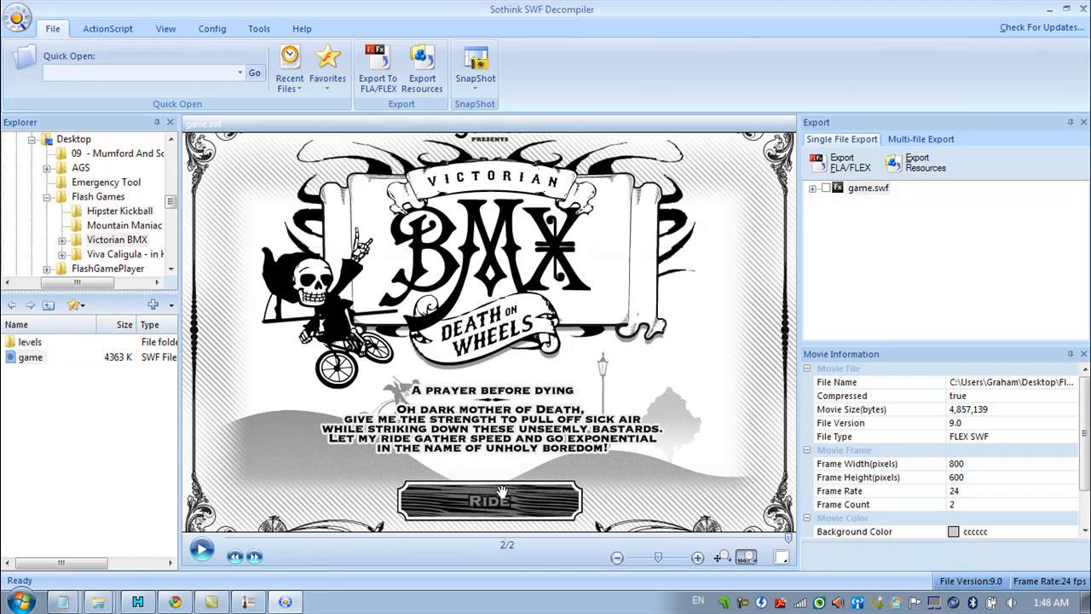
click(490, 501)
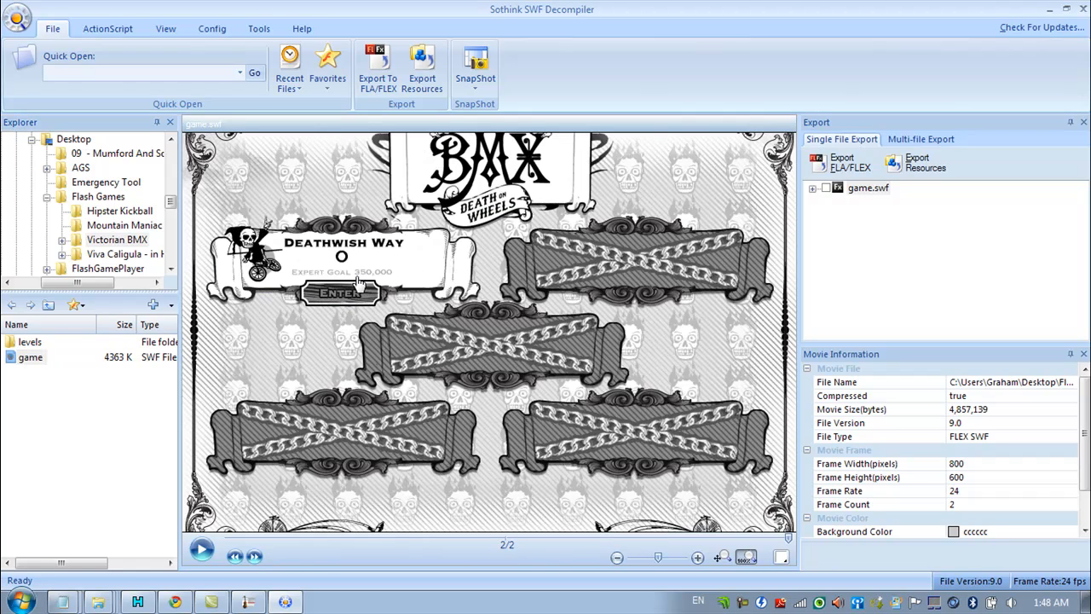
click(341, 293)
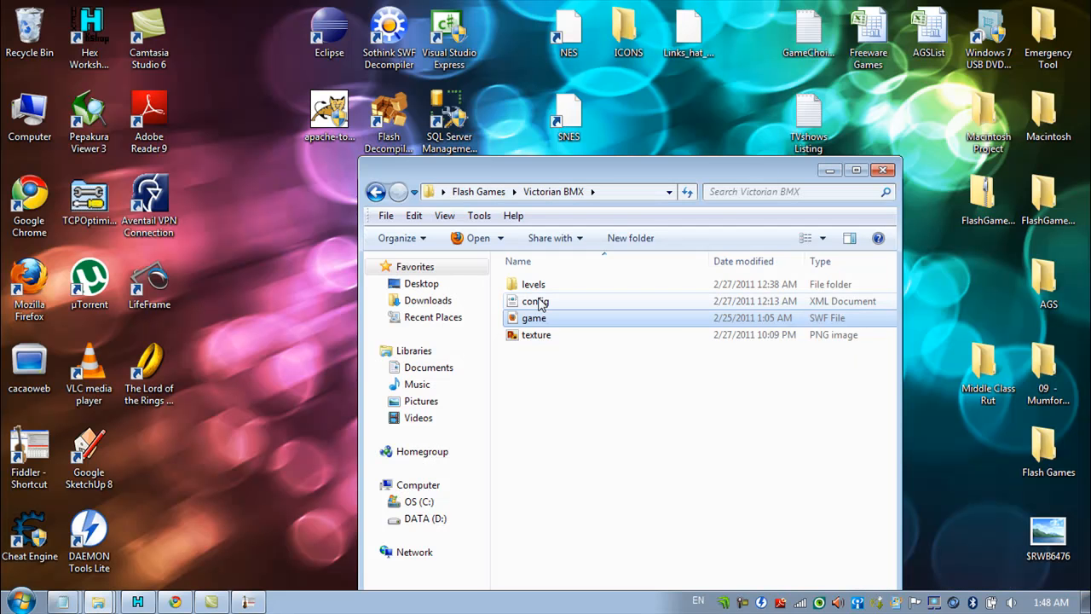
Step: Open the saved game.swf from Victorian BMX in Firefox until Loading 100%
click(534, 319)
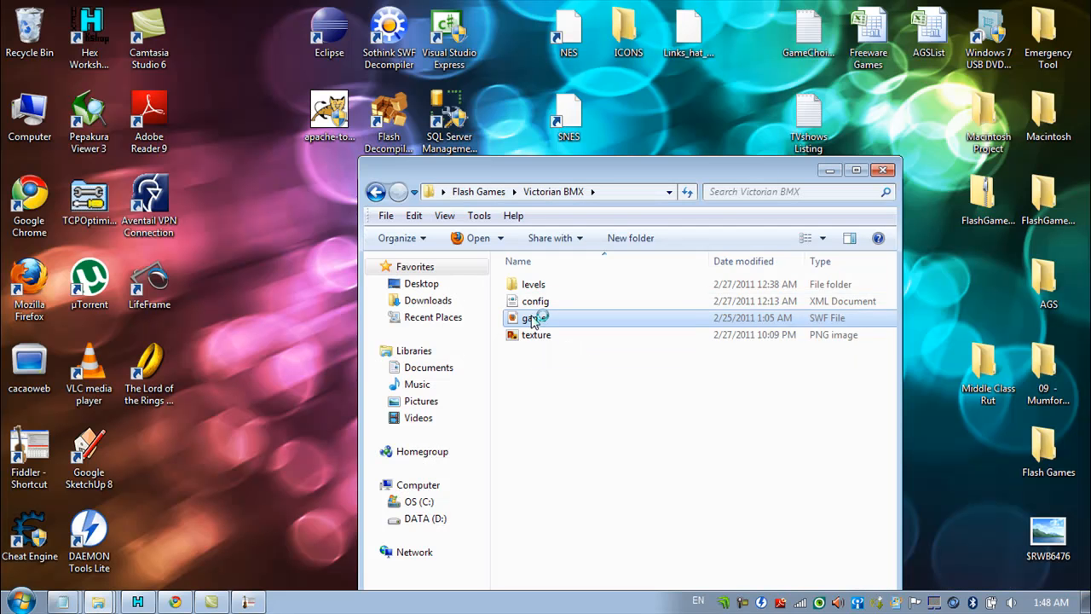
double_click(528, 317)
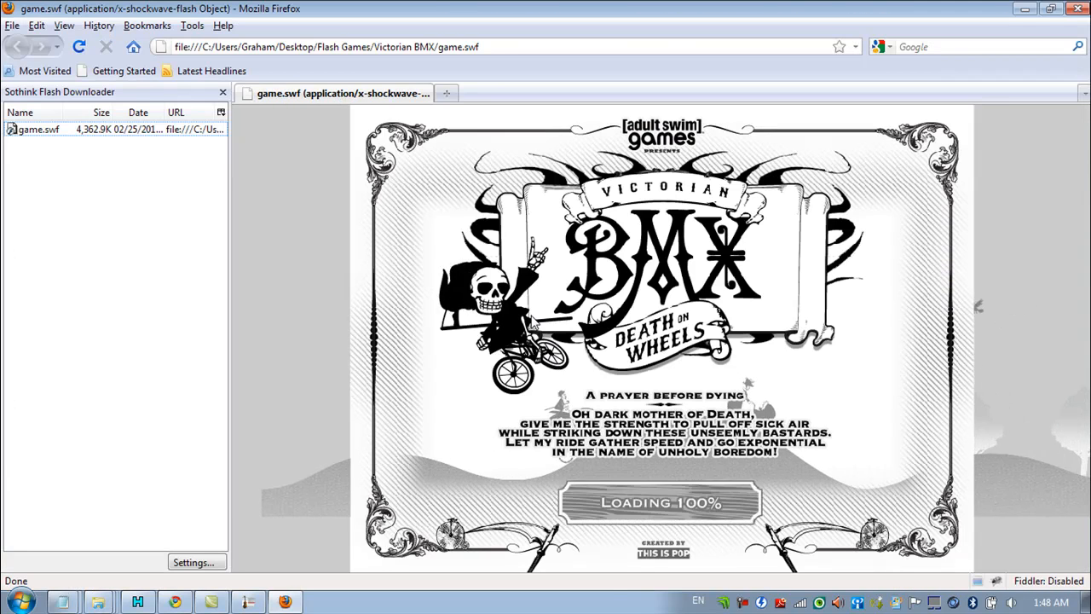